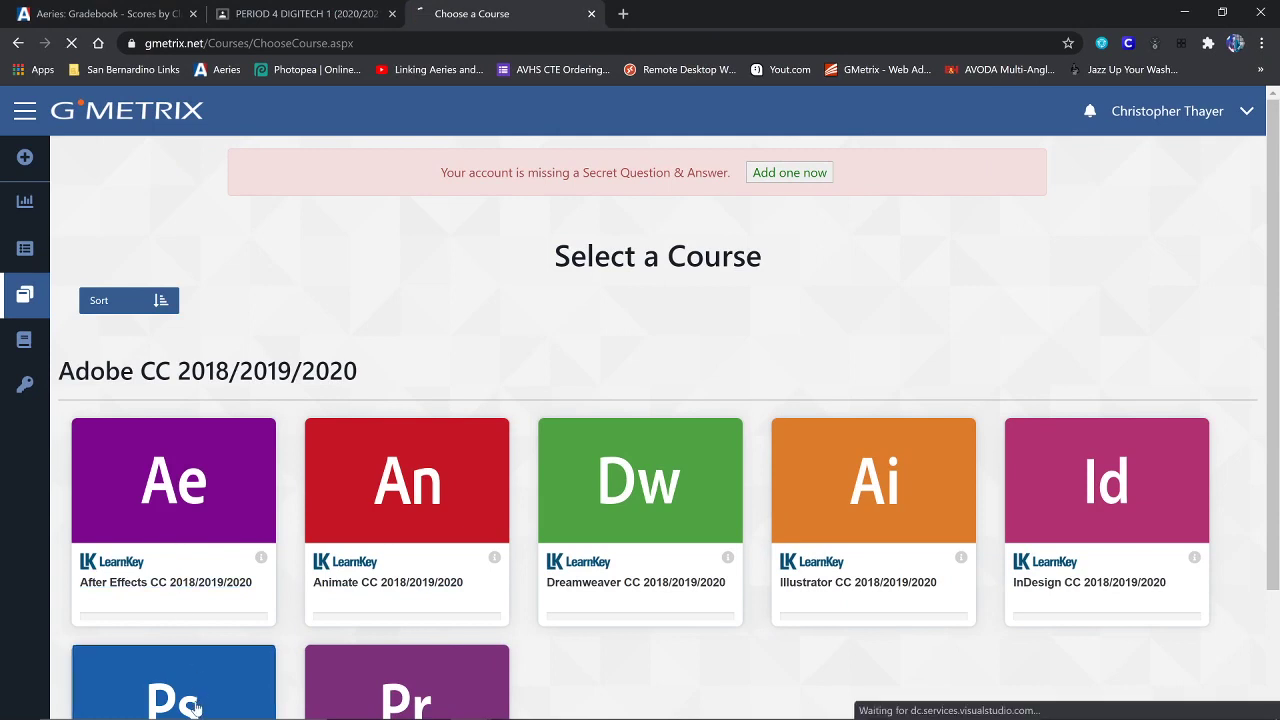
Step: Open the Photoshop CC 2018/2019 course and its Photoshop CC 2018 Glossary of terms
{"action": "left_click", "coordinate": [172, 680]}
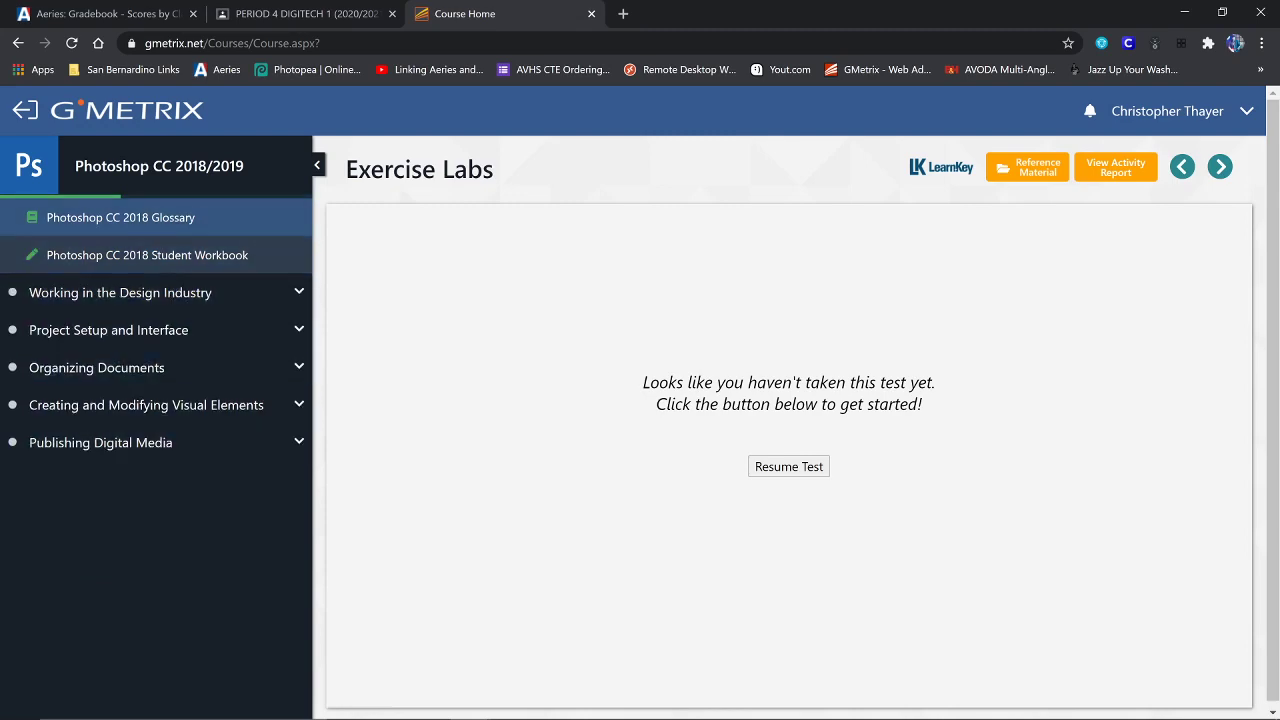
{"action": "left_click", "coordinate": [120, 216]}
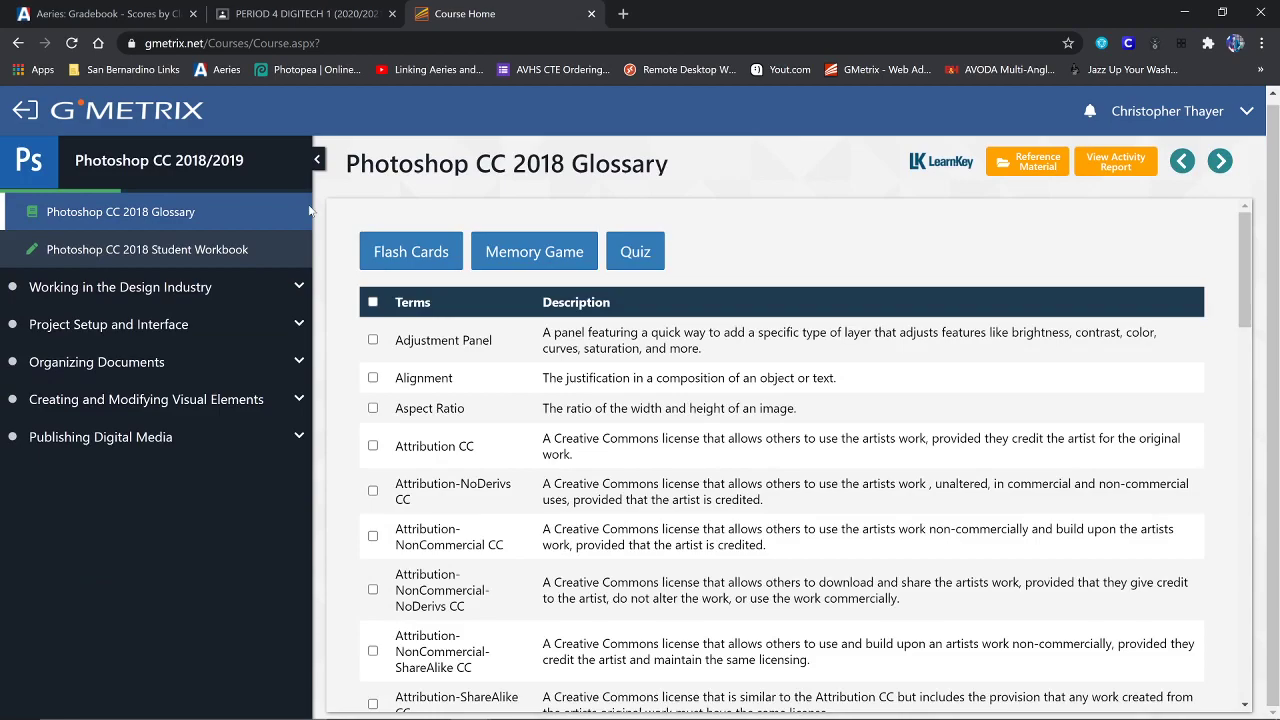
{"action": "scroll", "scroll_direction": "down", "scroll_amount": 3}
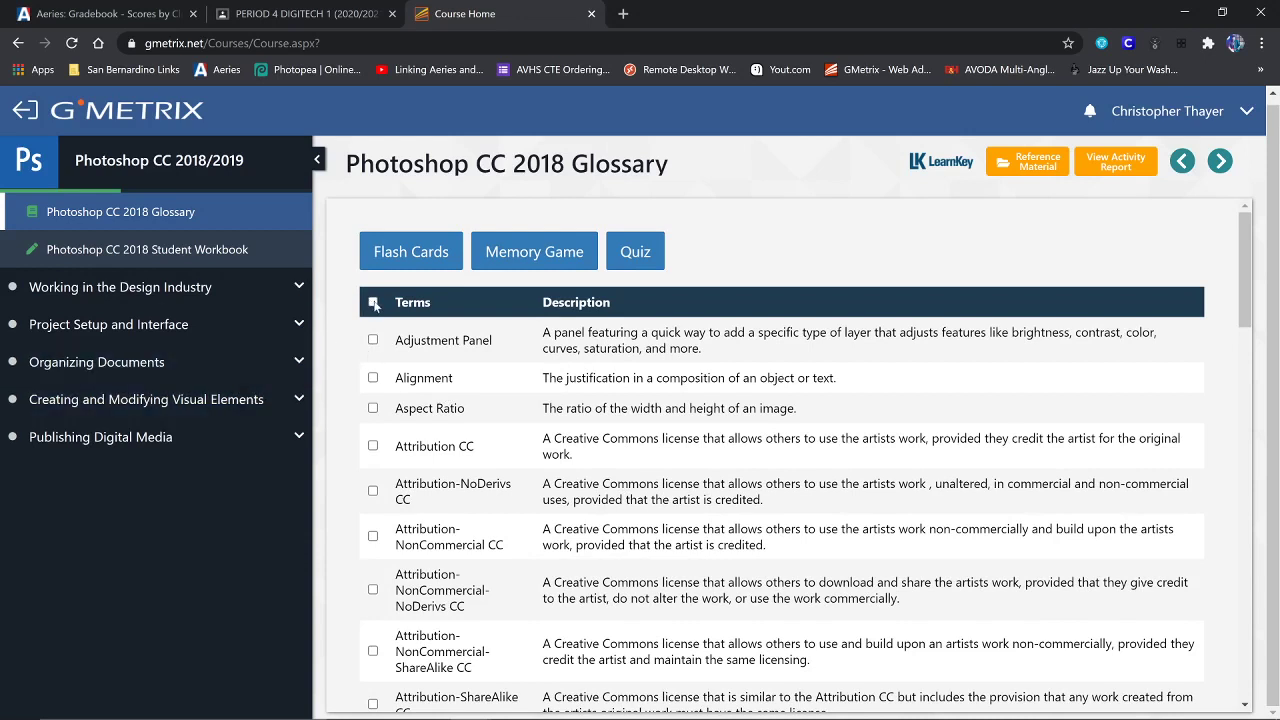
Step: Check all glossary terms and launch the Memory Game to reach its difficulty picker
{"action": "left_click", "coordinate": [372, 302]}
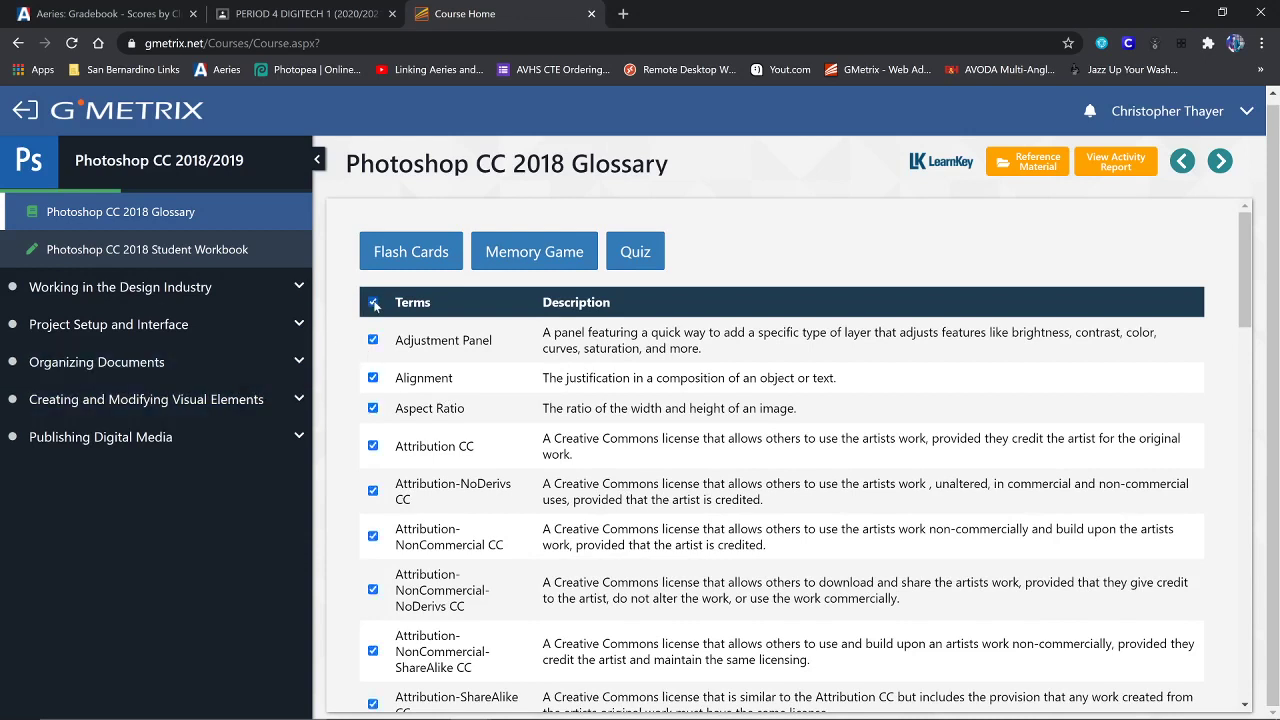
{"action": "scroll", "scroll_direction": "down", "scroll_amount": 3}
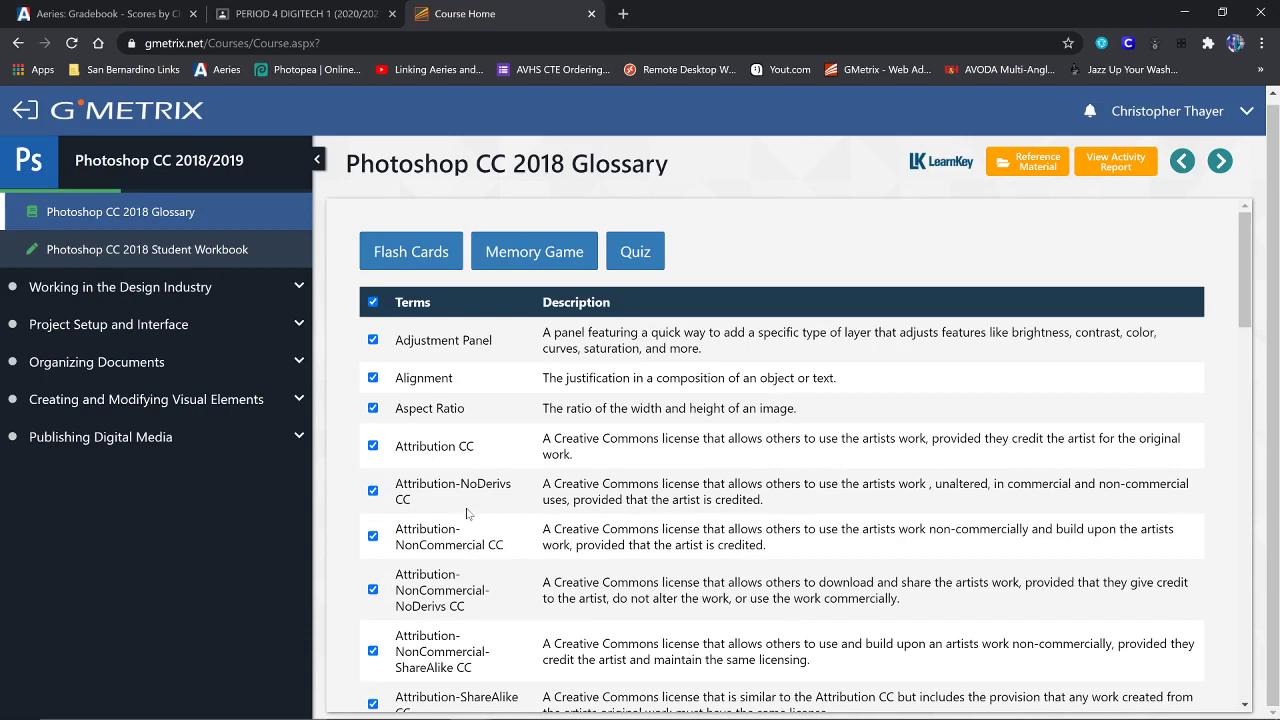
{"action": "mouse_move", "coordinate": [534, 250]}
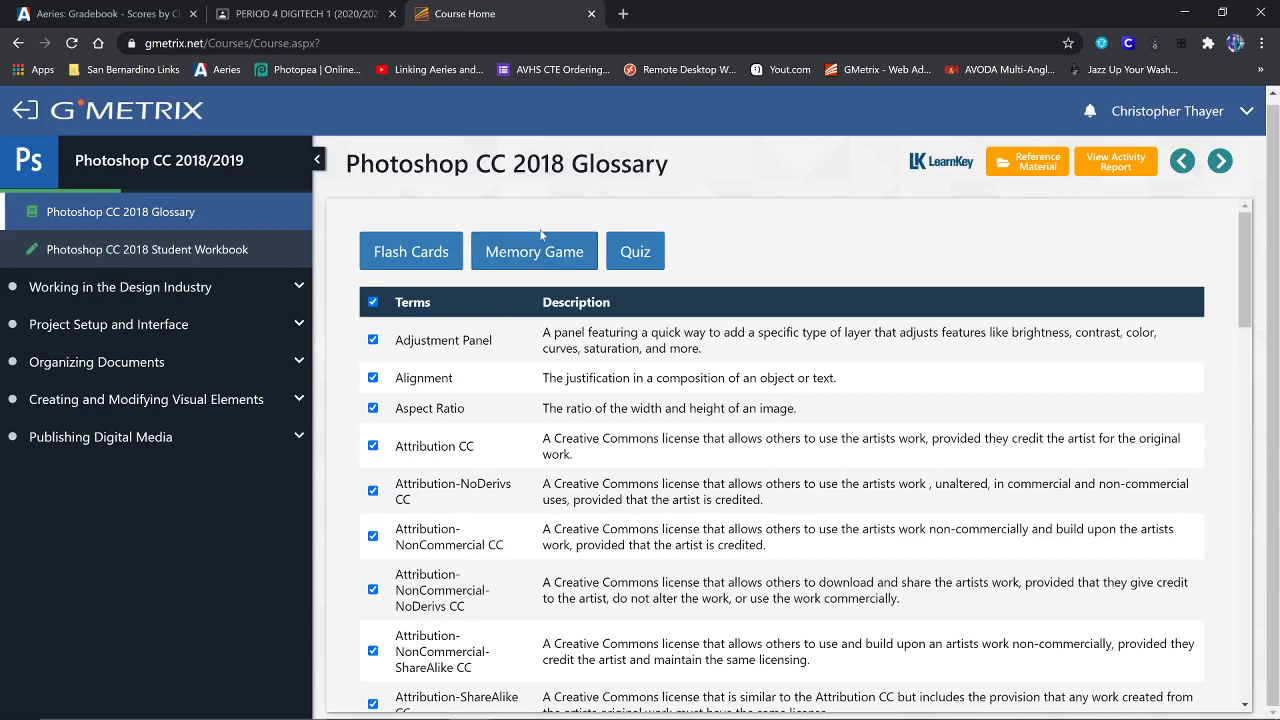
{"action": "left_click", "coordinate": [534, 250]}
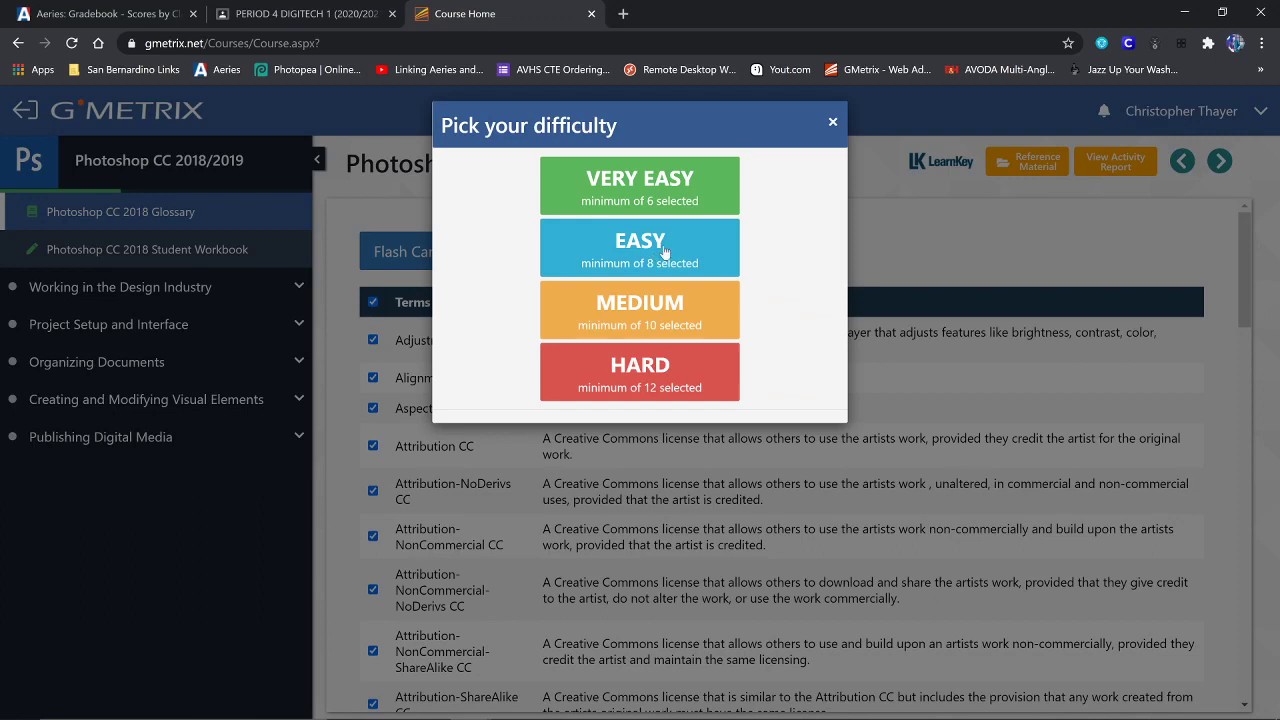
{"action": "mouse_move", "coordinate": [640, 310]}
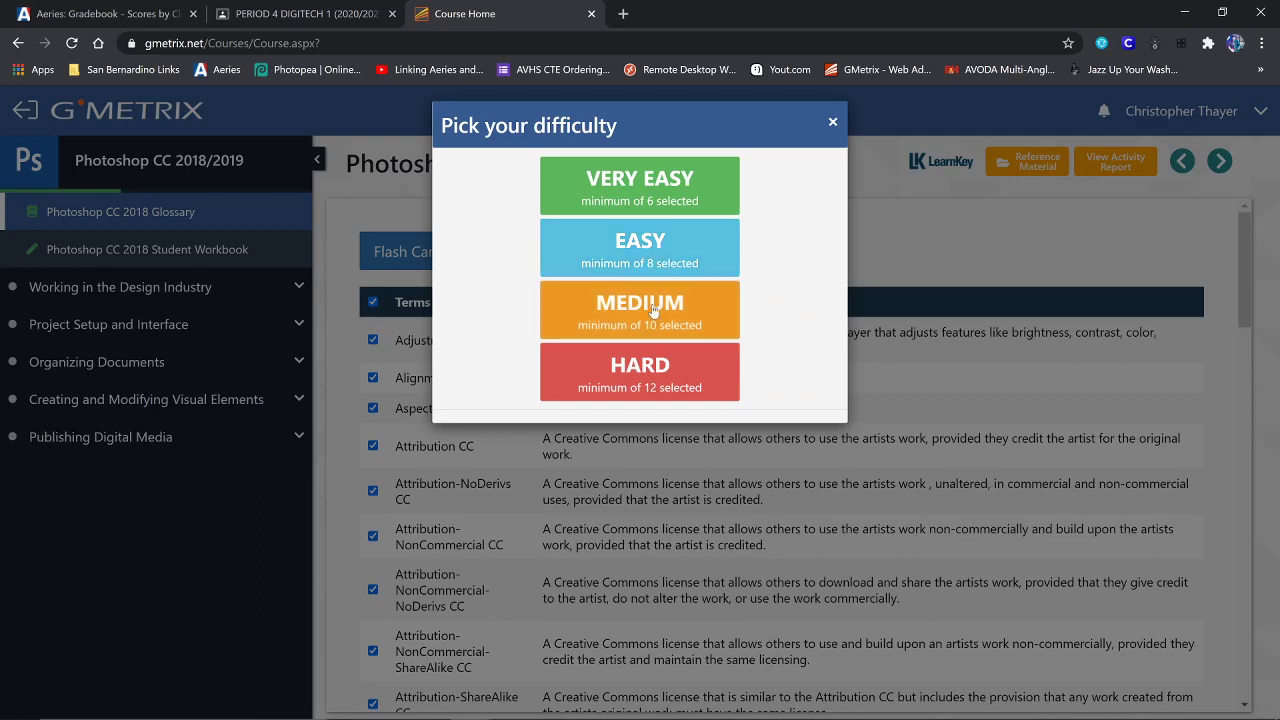
Step: Start a medium-difficulty memory game and flip cards looking for matching pairs
{"action": "left_click", "coordinate": [640, 310]}
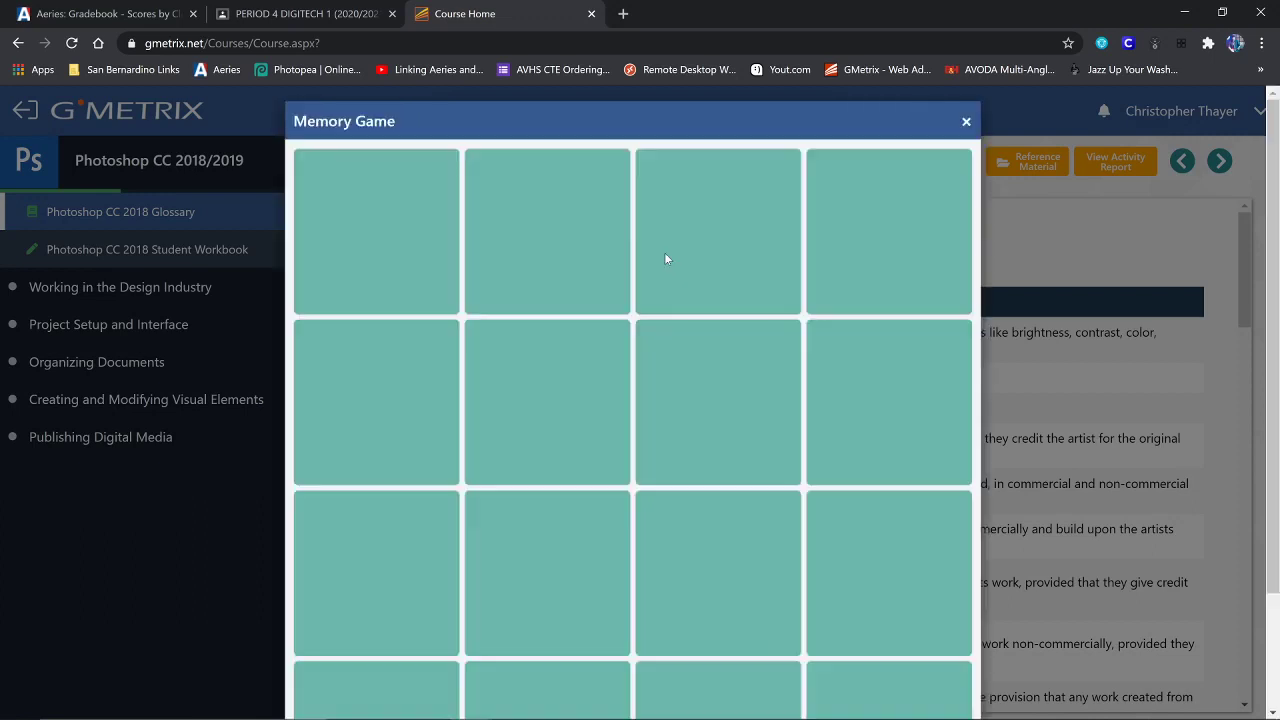
{"action": "scroll", "scroll_direction": "down", "scroll_amount": 3}
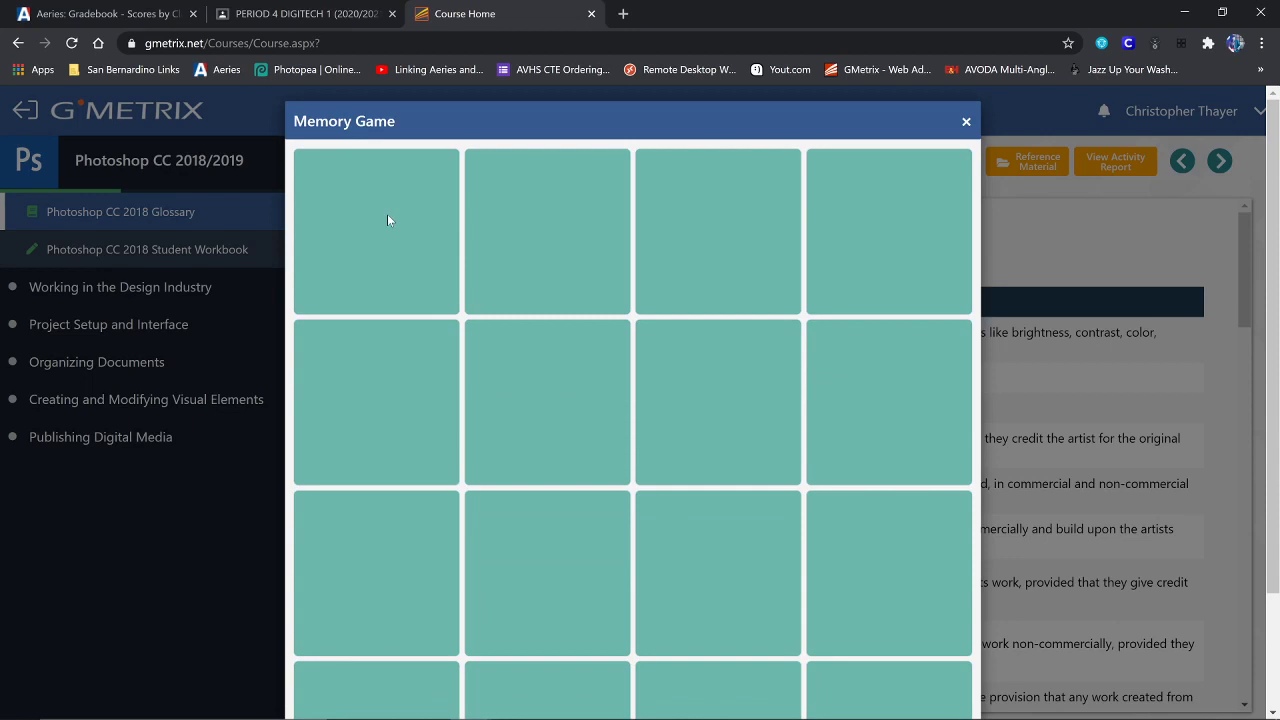
{"action": "mouse_move", "coordinate": [384, 224]}
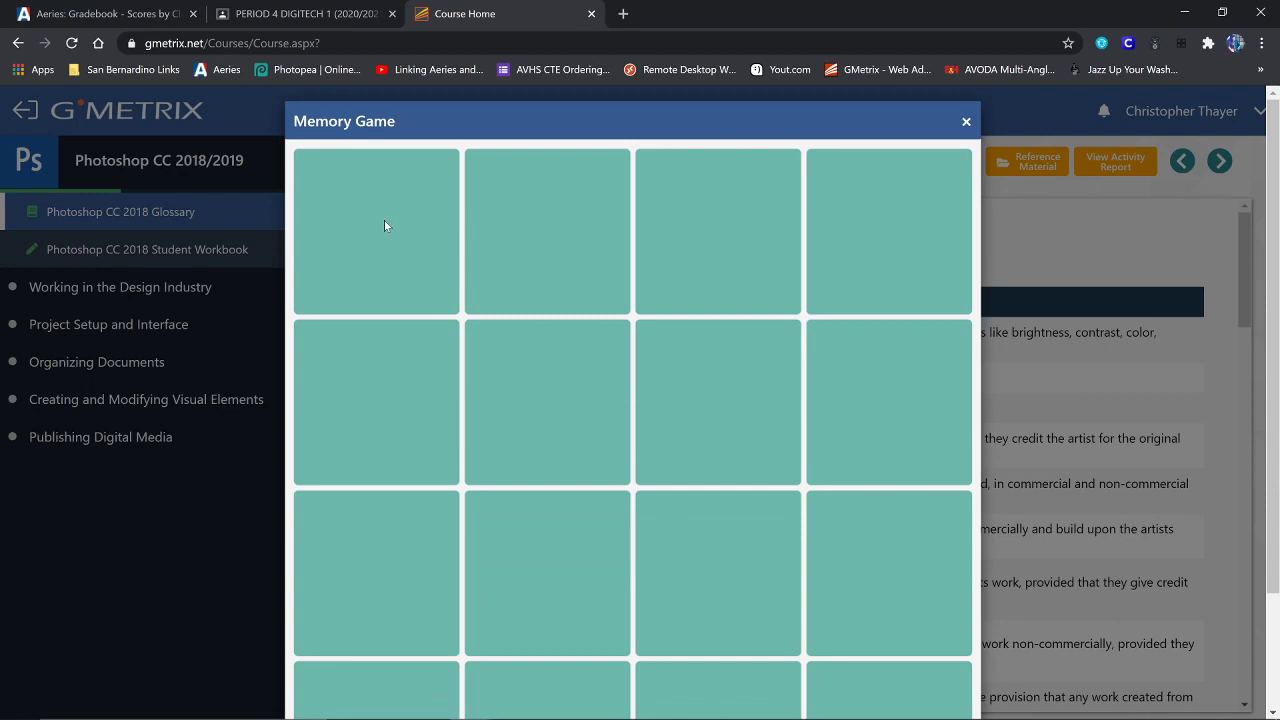
{"action": "left_click", "coordinate": [376, 232]}
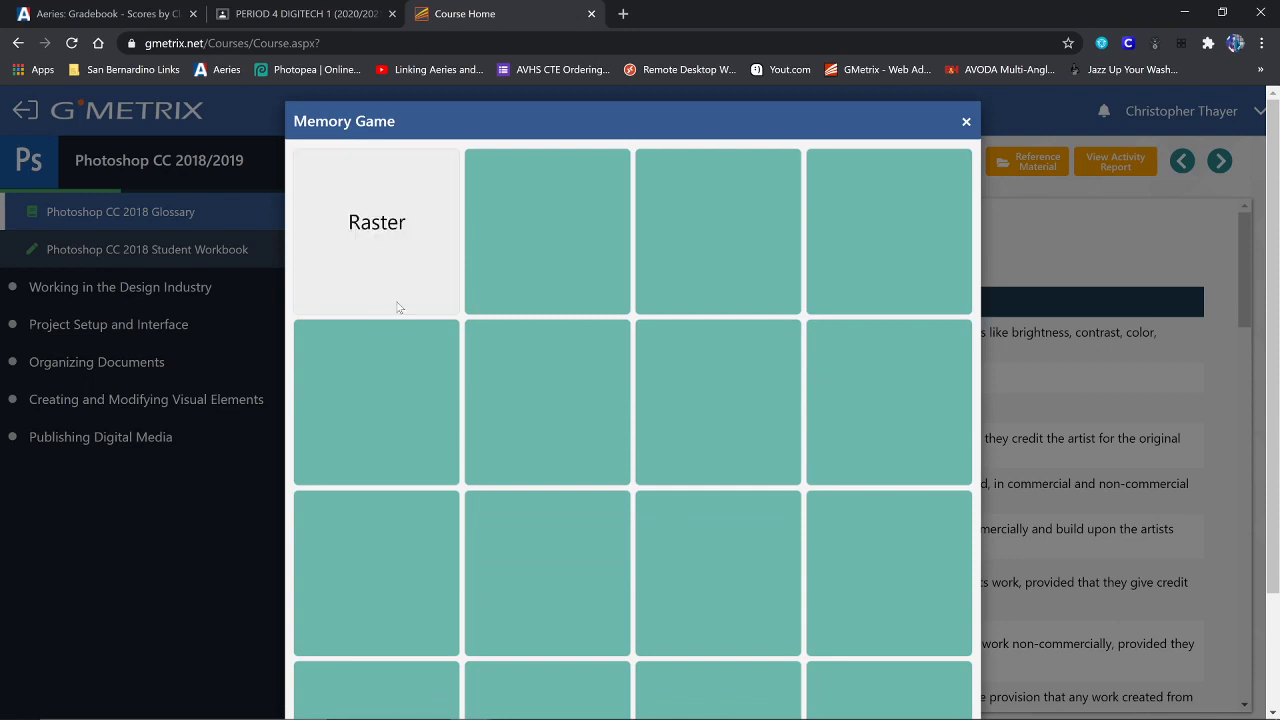
{"action": "left_click", "coordinate": [546, 232]}
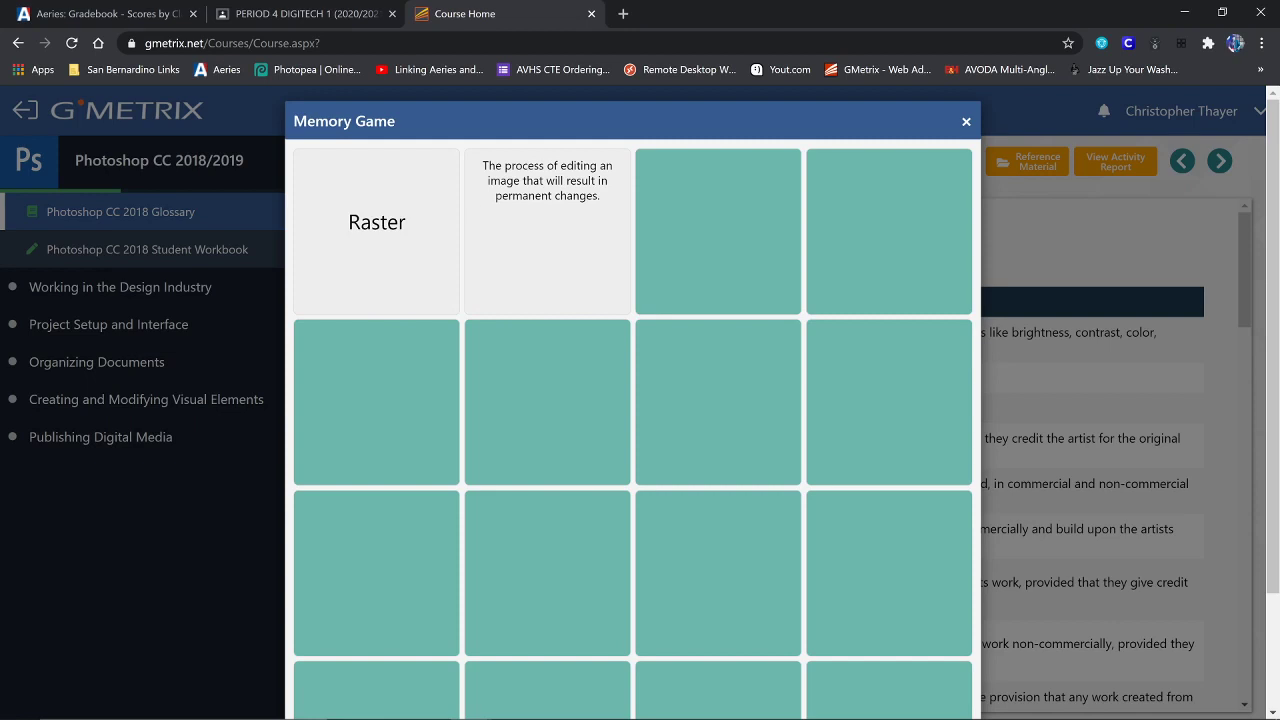
{"action": "mouse_move", "coordinate": [418, 224]}
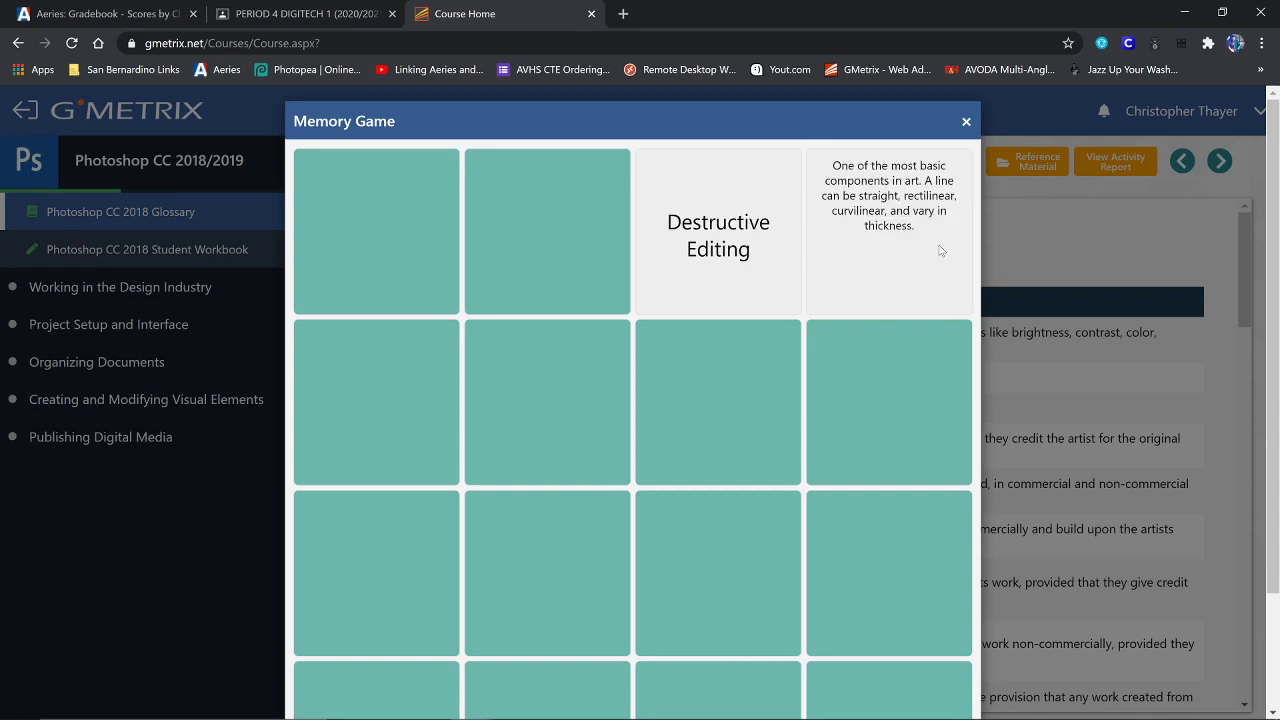
{"action": "left_click", "coordinate": [888, 232]}
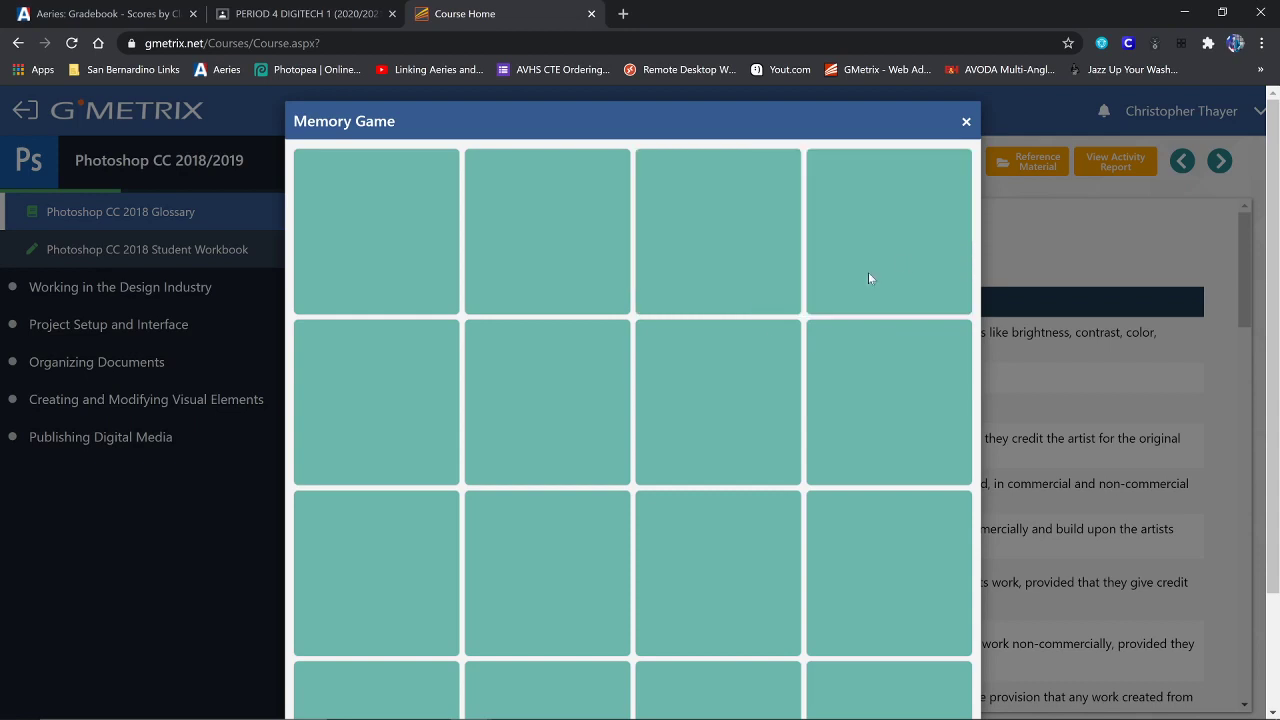
{"action": "left_click", "coordinate": [716, 400]}
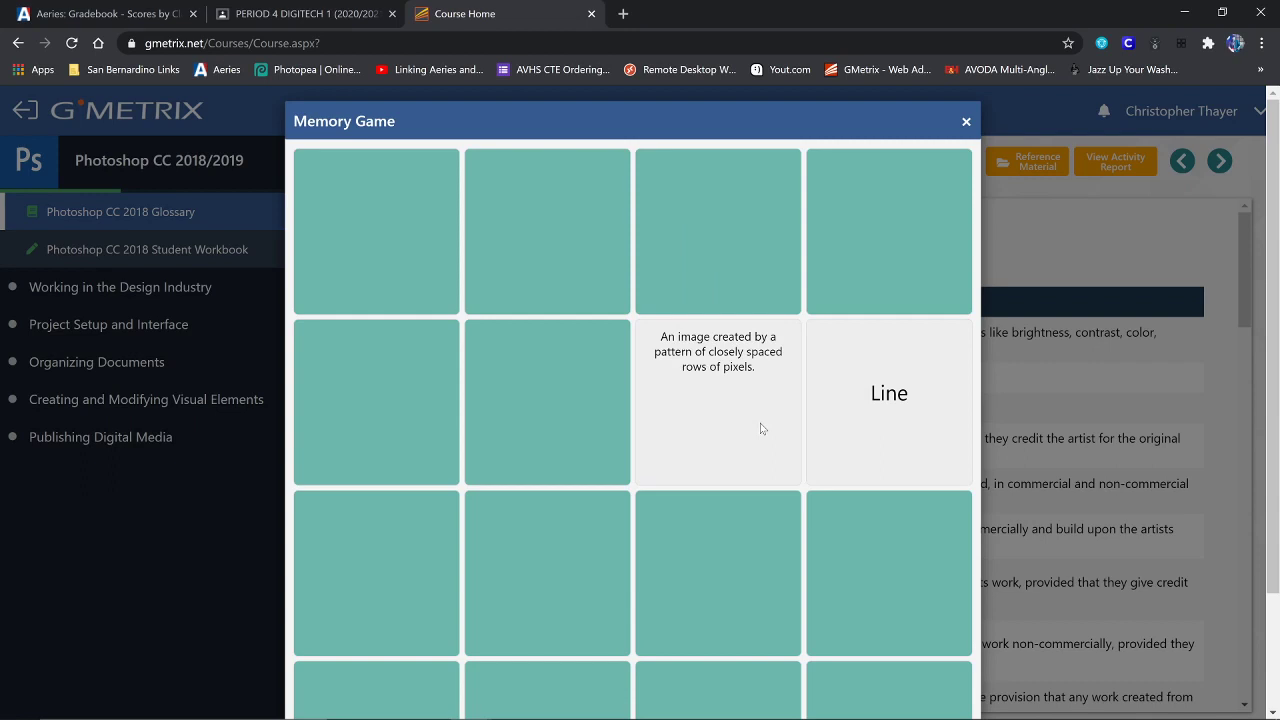
{"action": "mouse_move", "coordinate": [706, 396]}
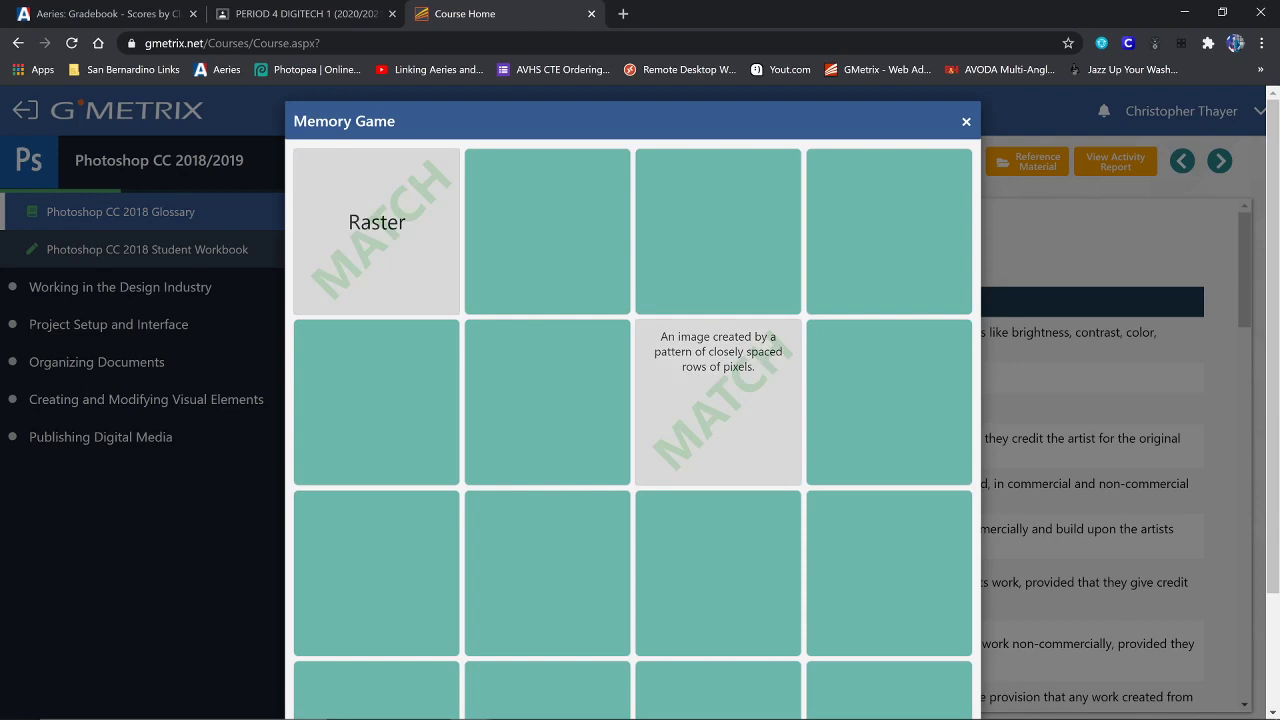
{"action": "mouse_move", "coordinate": [792, 406]}
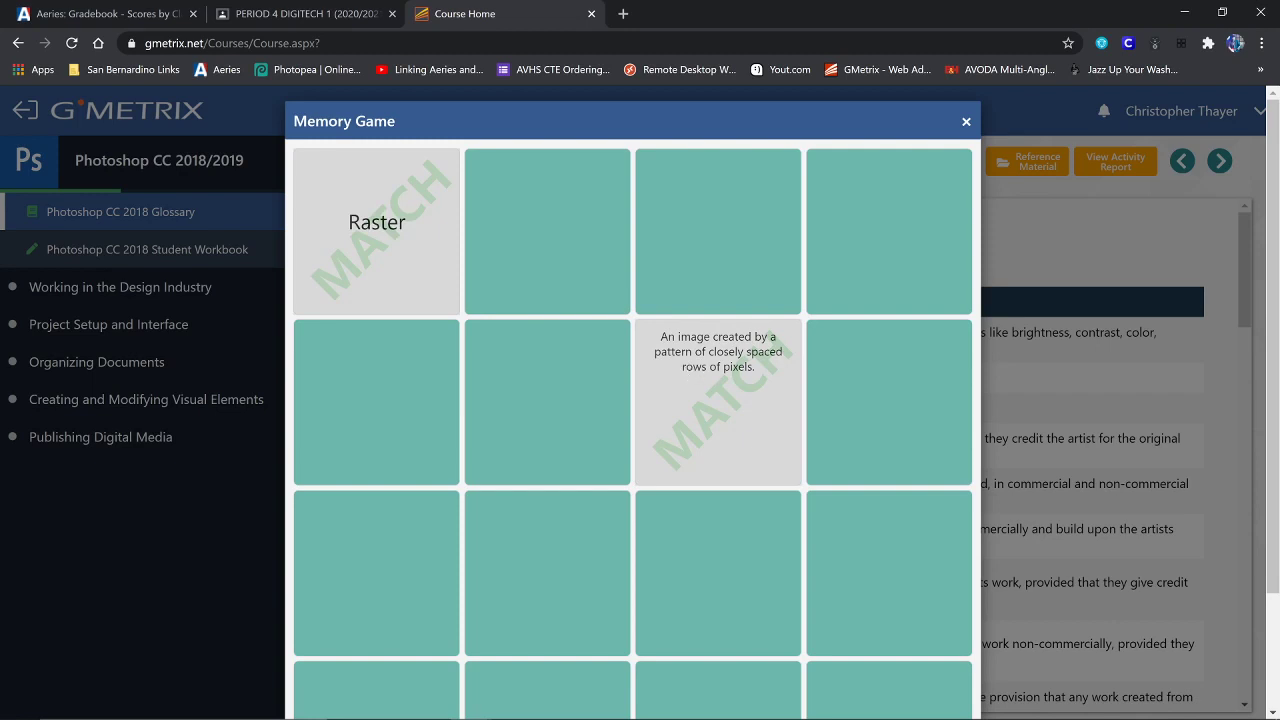
{"action": "mouse_move", "coordinate": [446, 236]}
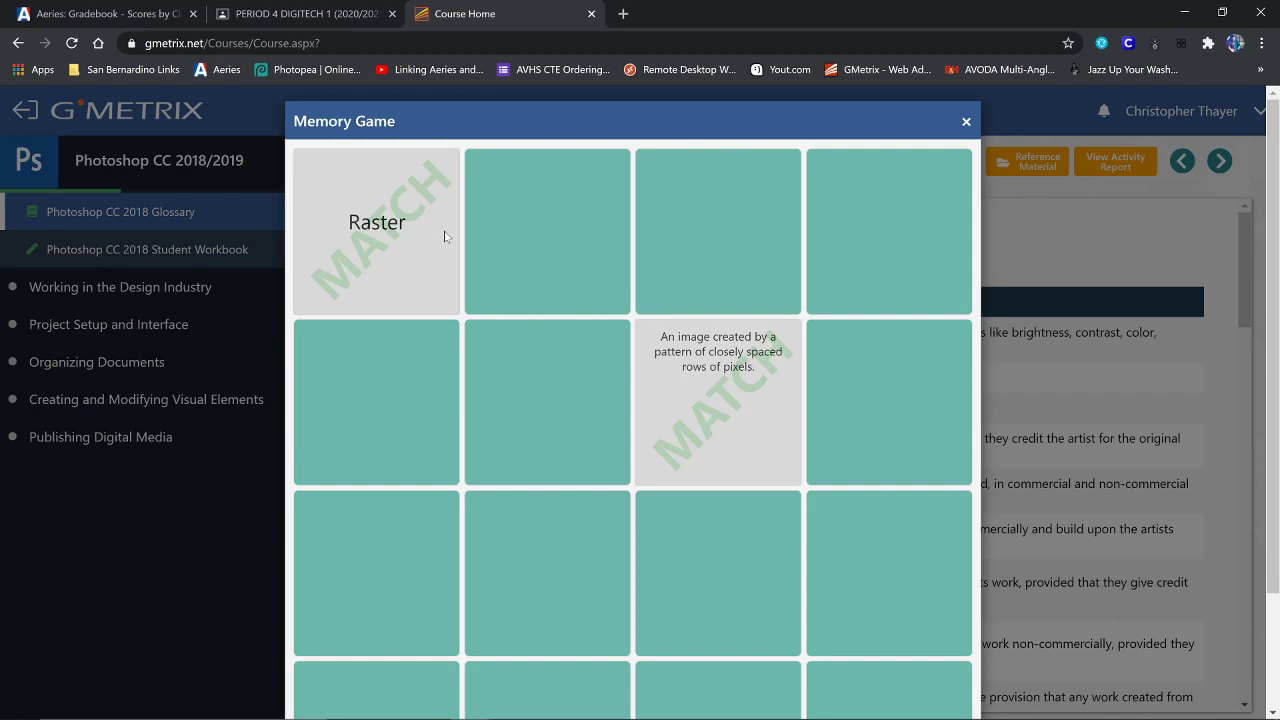
Step: Match Raster with its definition, then close the memory game back to the glossary
{"action": "scroll", "scroll_direction": "down", "scroll_amount": 3}
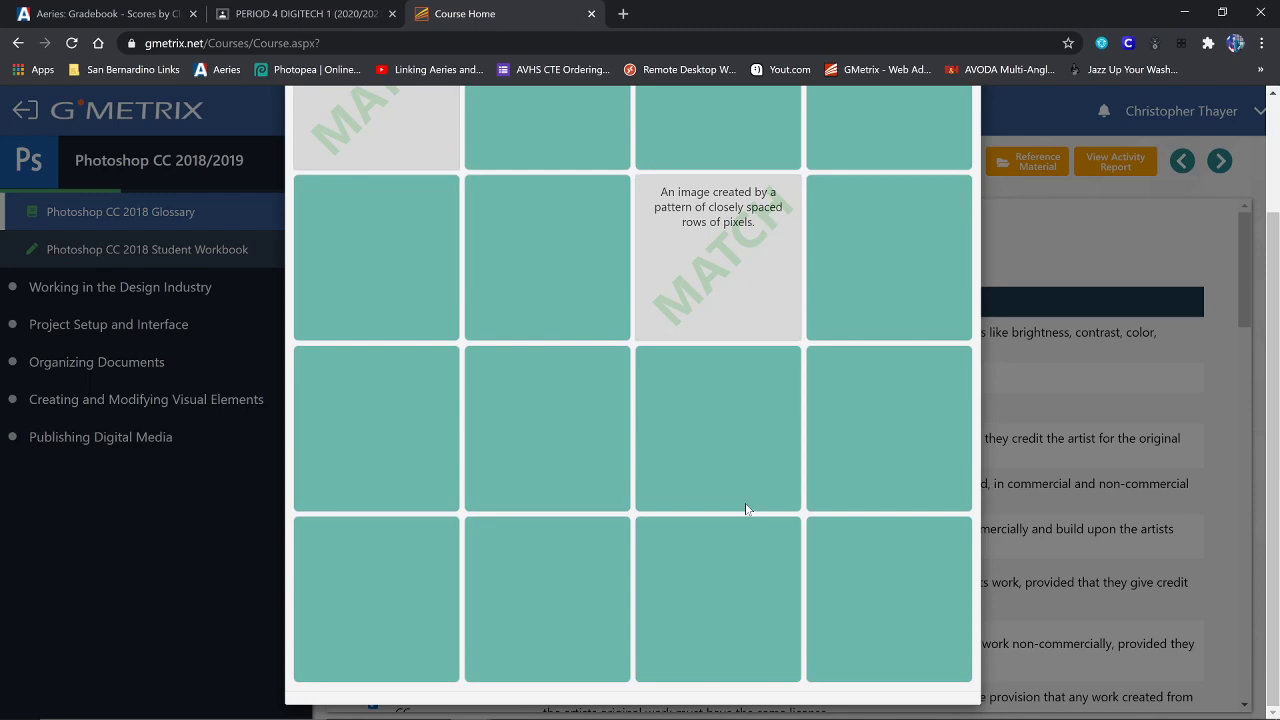
{"action": "left_click", "coordinate": [376, 230]}
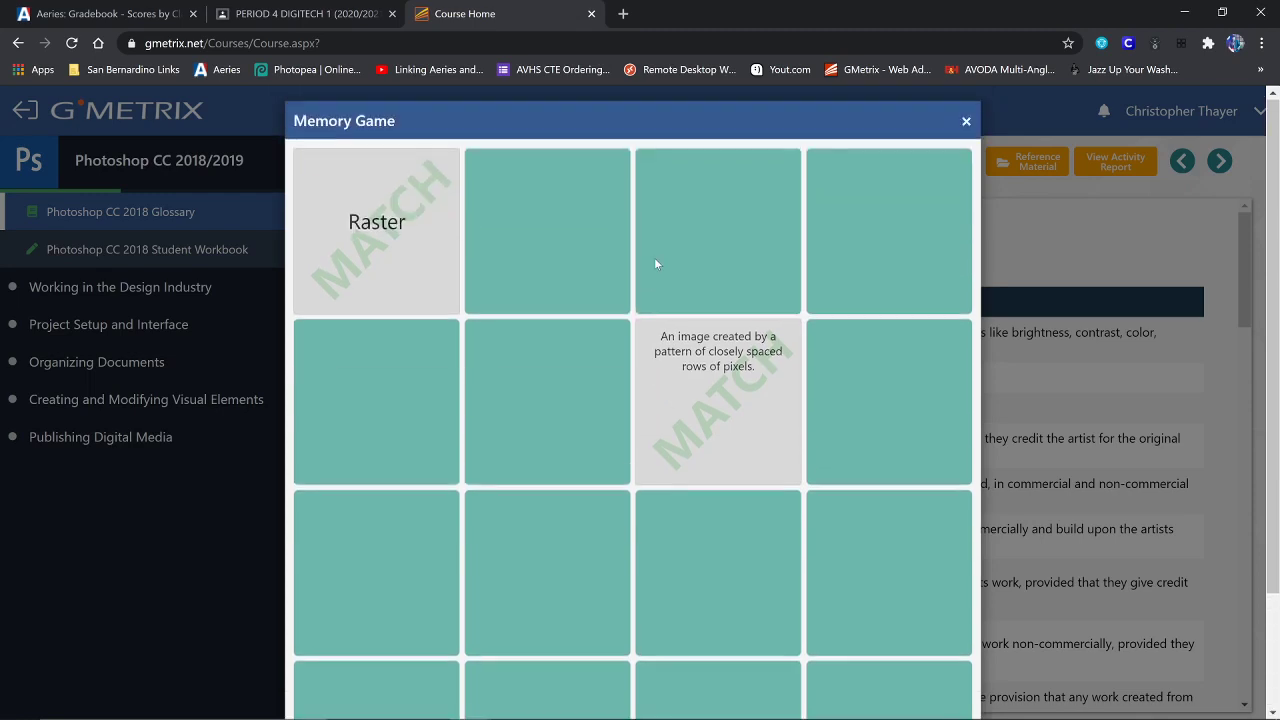
{"action": "left_click", "coordinate": [964, 122]}
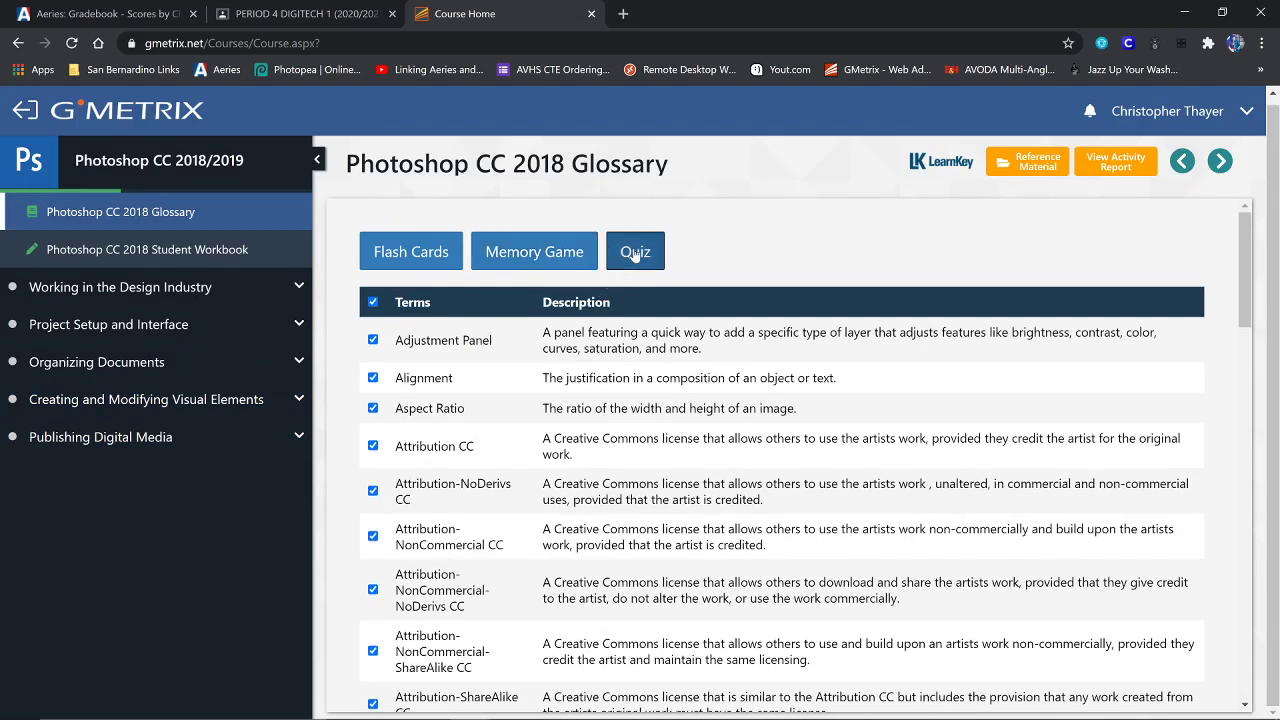
Step: Start the glossary quiz and answer the first question with Adjustment Panel
{"action": "left_click", "coordinate": [636, 252]}
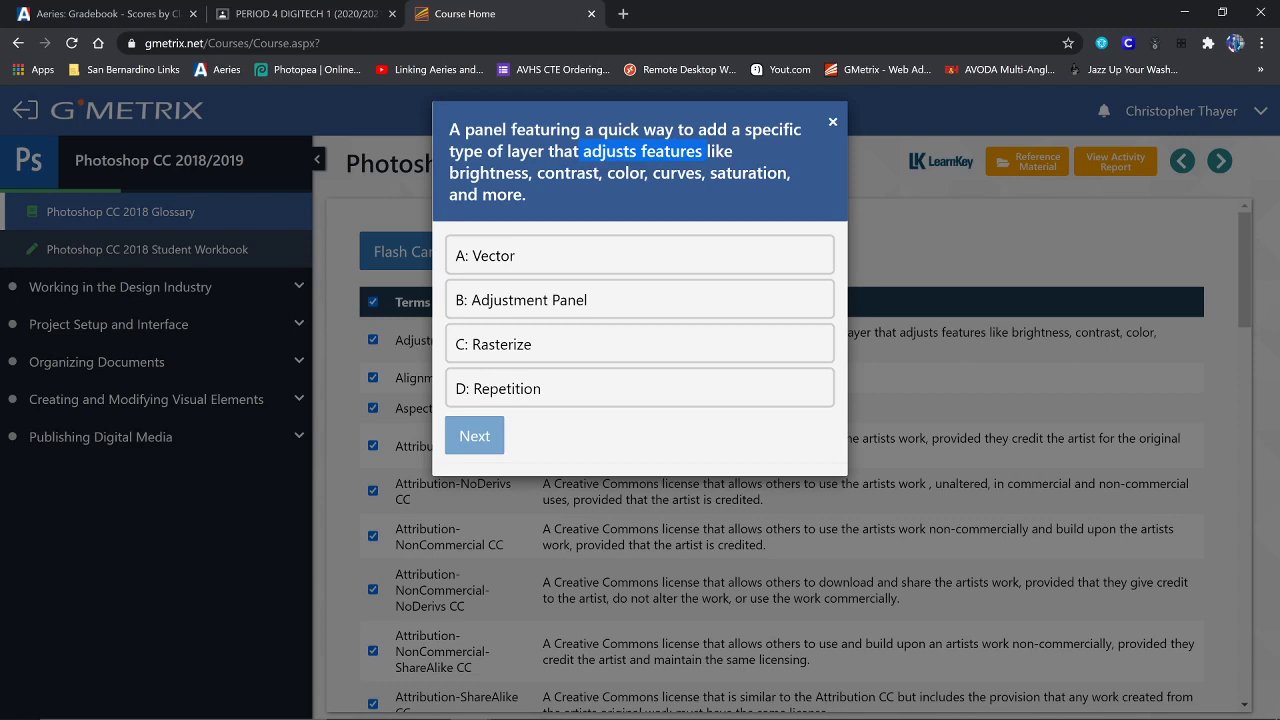
{"action": "mouse_move", "coordinate": [736, 188]}
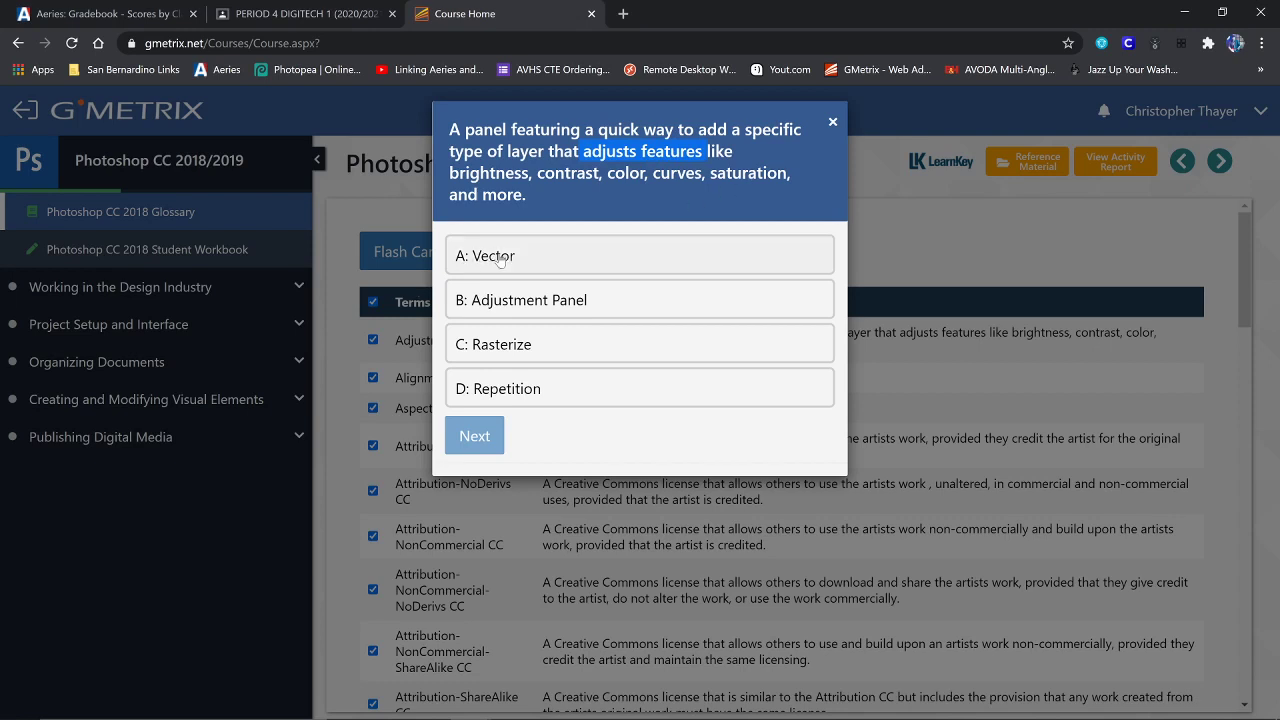
{"action": "mouse_move", "coordinate": [418, 132]}
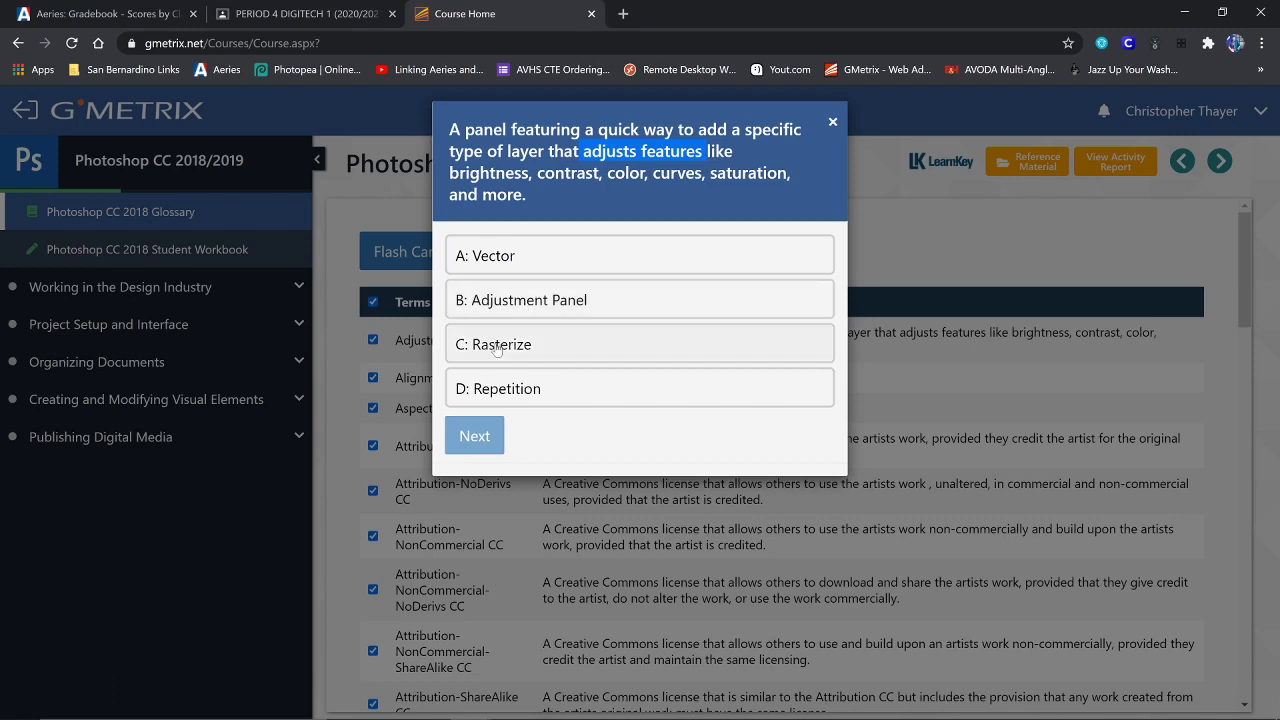
{"action": "mouse_move", "coordinate": [508, 396]}
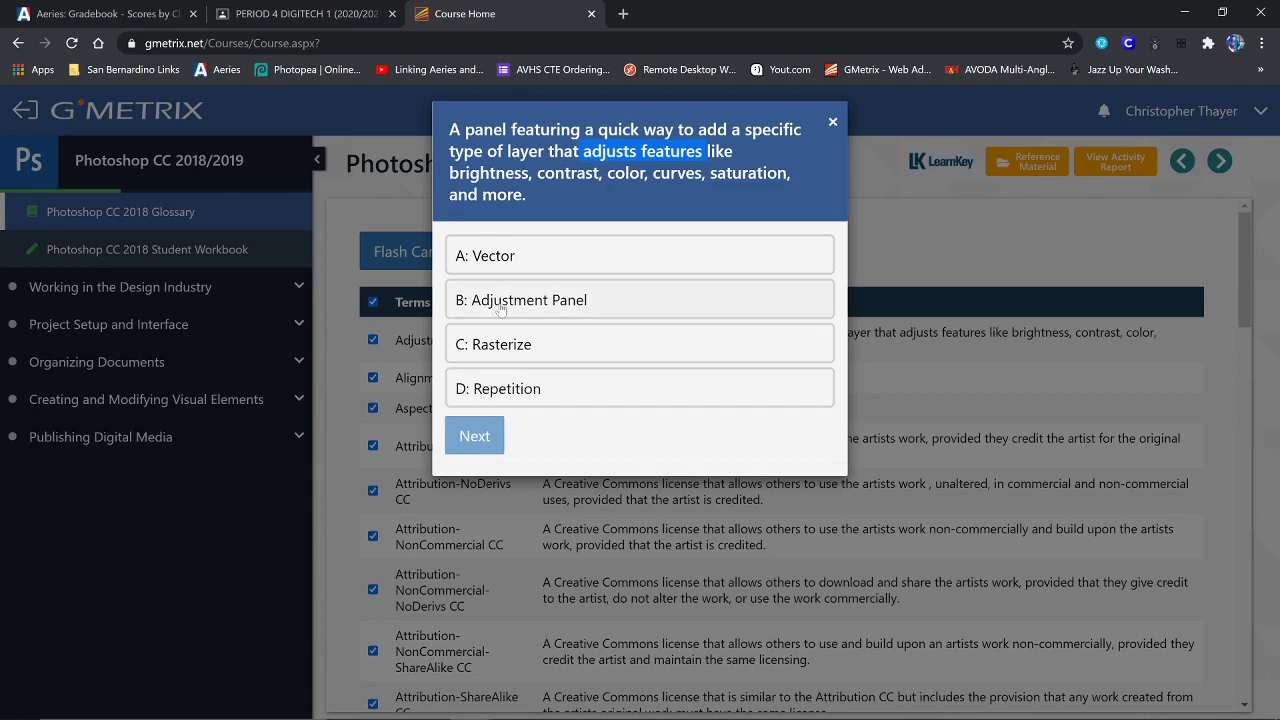
{"action": "left_click", "coordinate": [640, 300]}
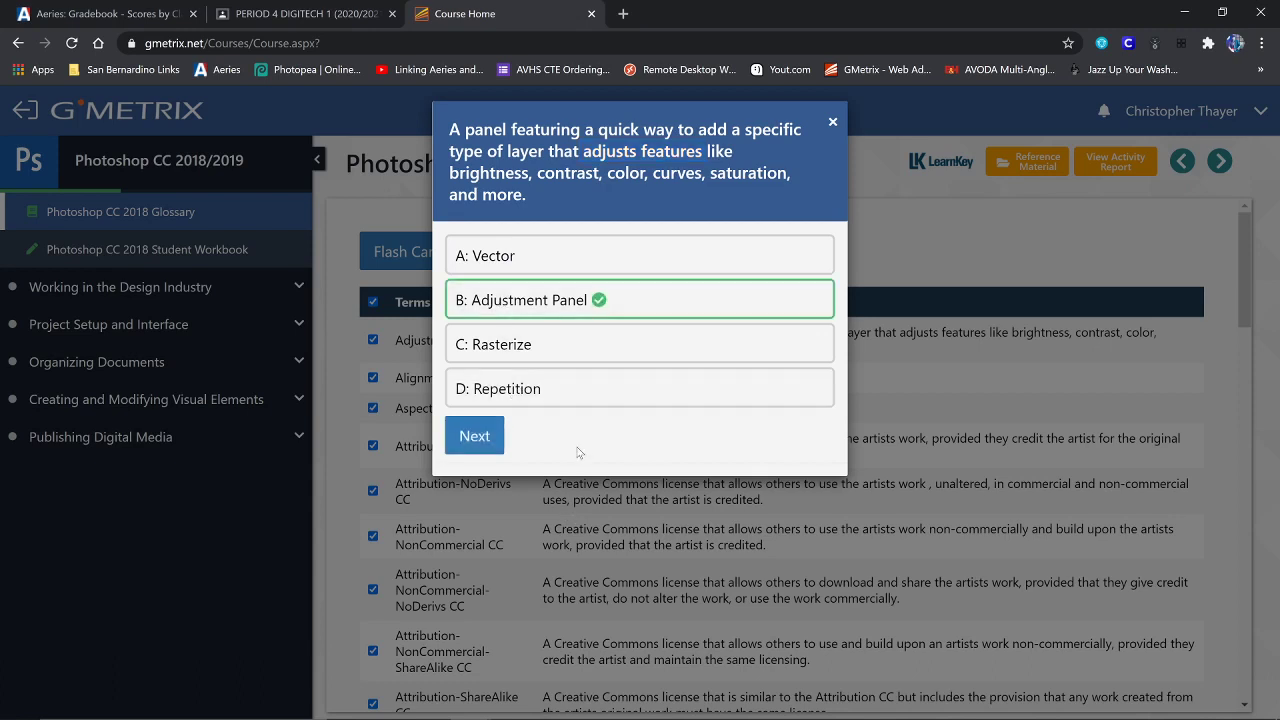
Step: Advance to the second question, answer Alignment, and move on to the aspect-ratio question
{"action": "left_click", "coordinate": [474, 436]}
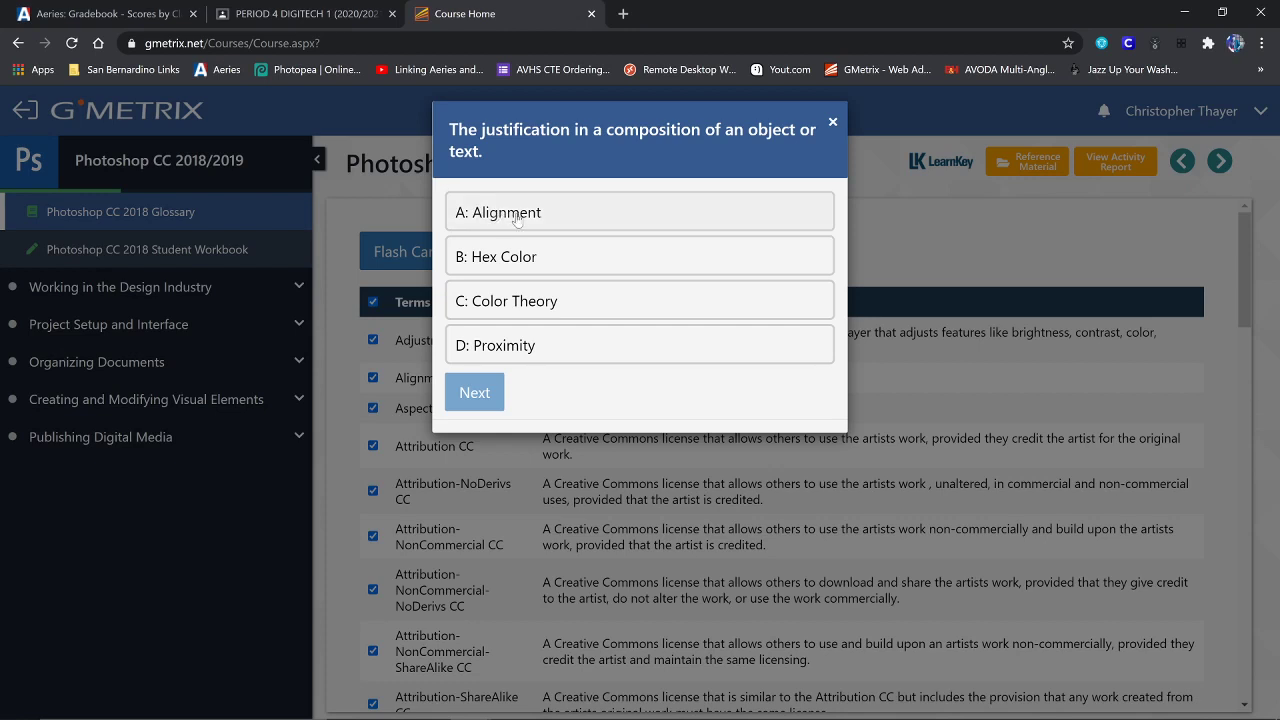
{"action": "mouse_move", "coordinate": [520, 218]}
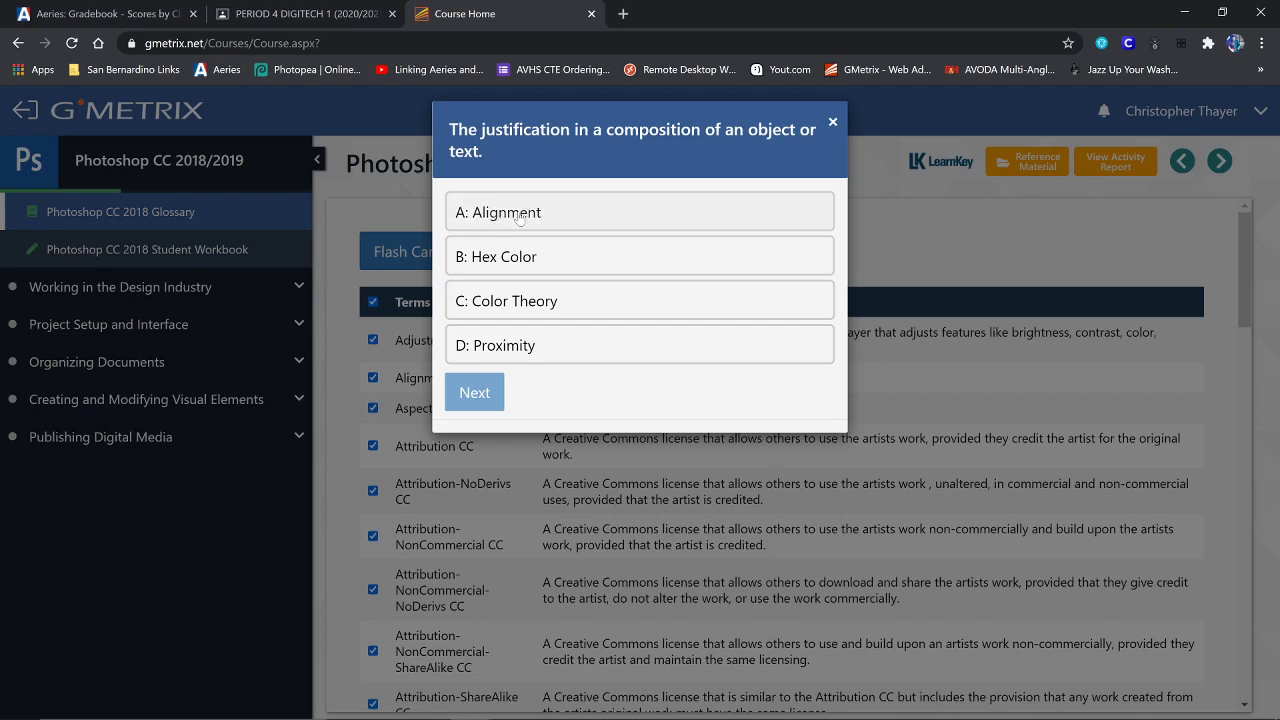
{"action": "mouse_move", "coordinate": [518, 256]}
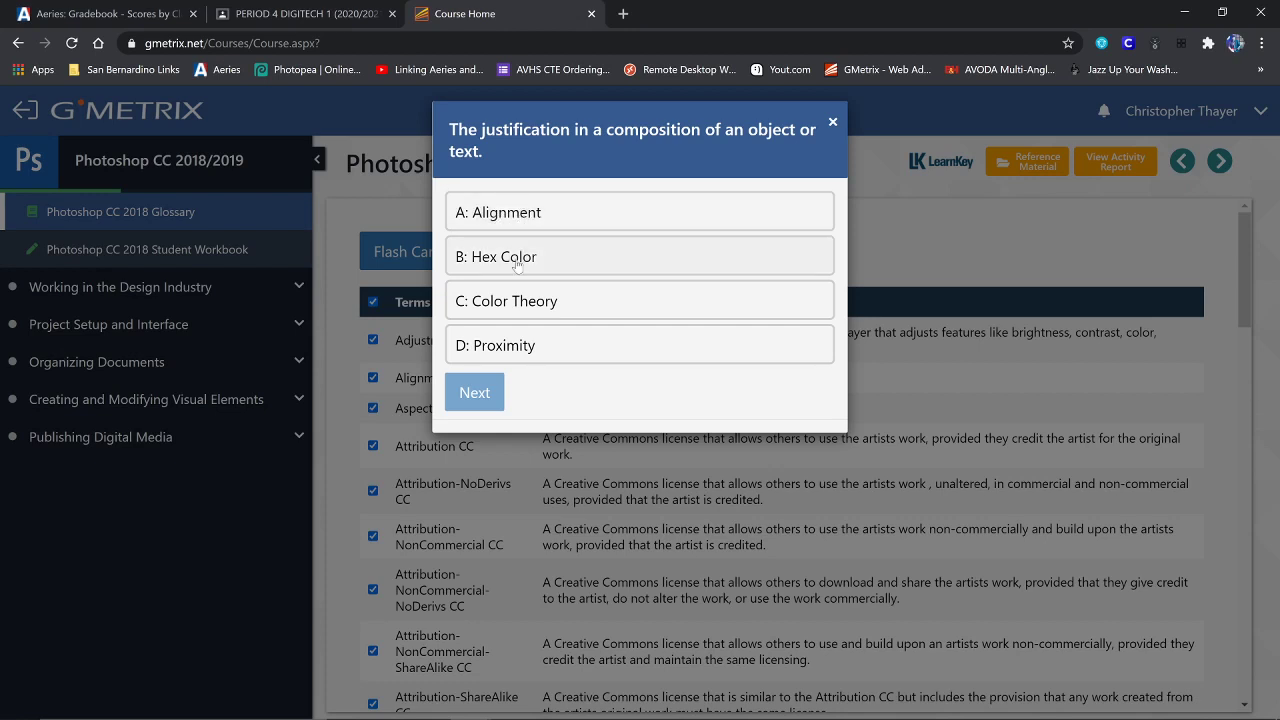
{"action": "mouse_move", "coordinate": [510, 258]}
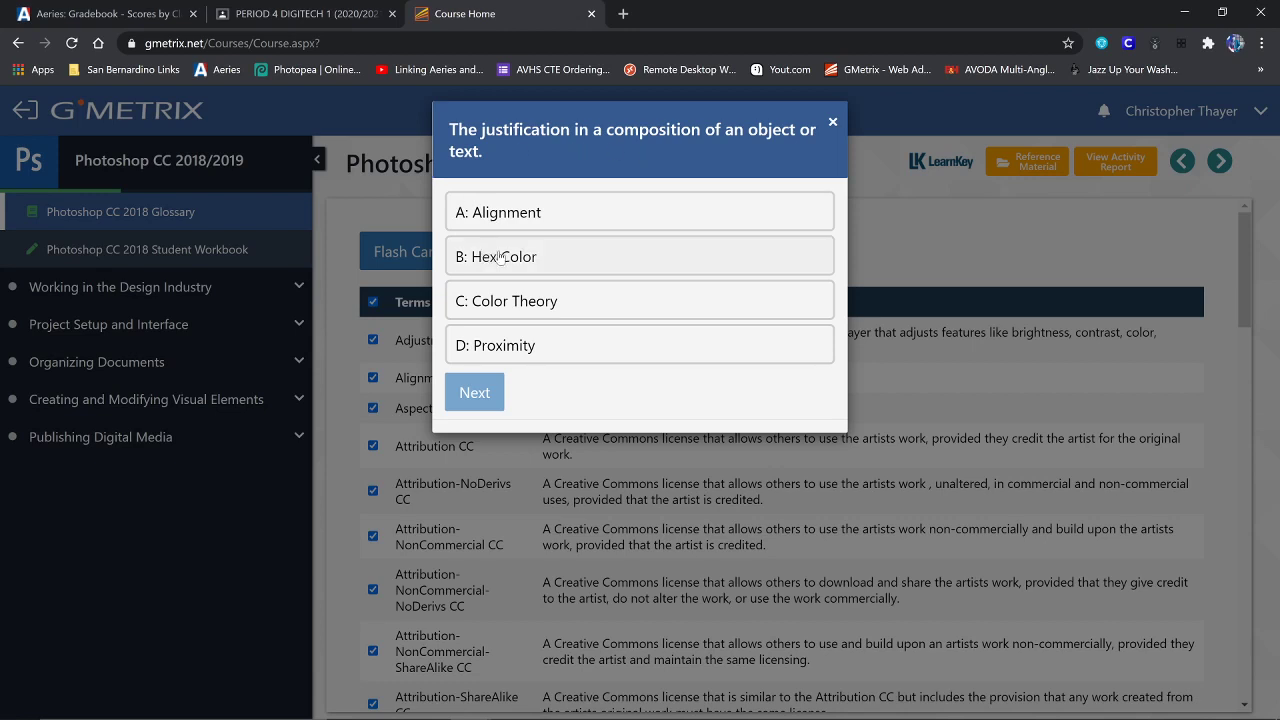
{"action": "mouse_move", "coordinate": [522, 304]}
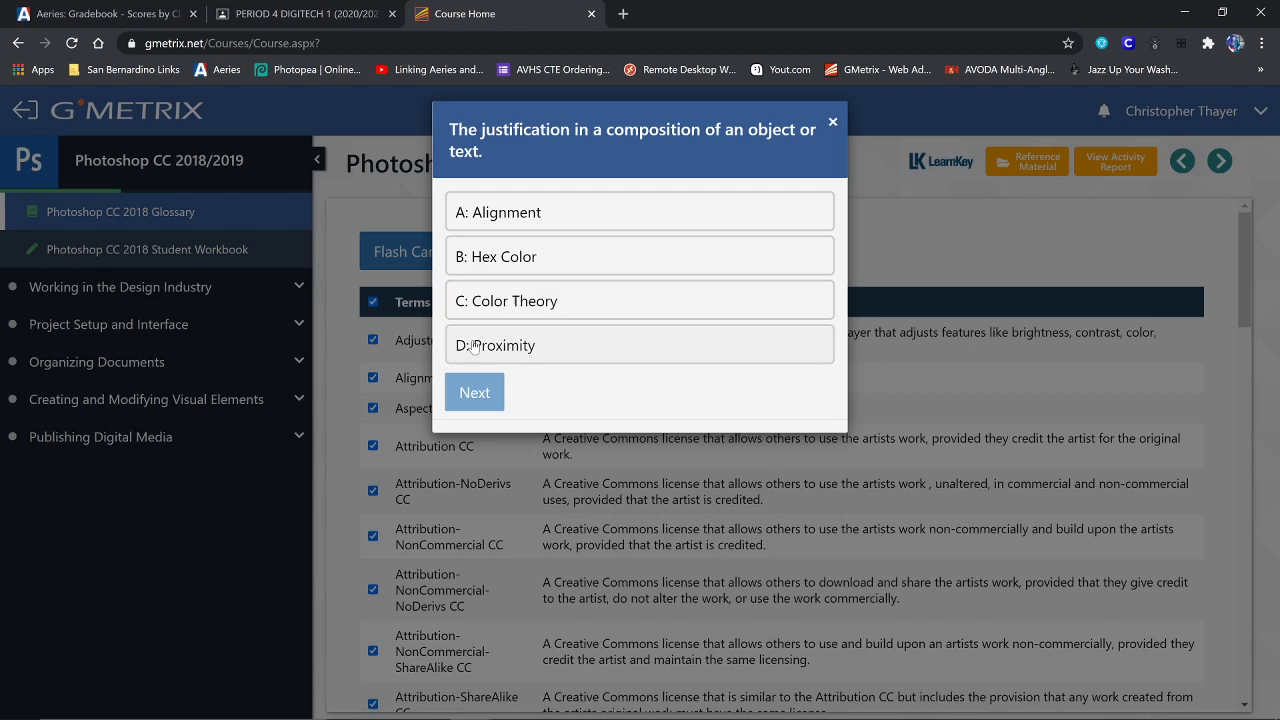
{"action": "mouse_move", "coordinate": [496, 212]}
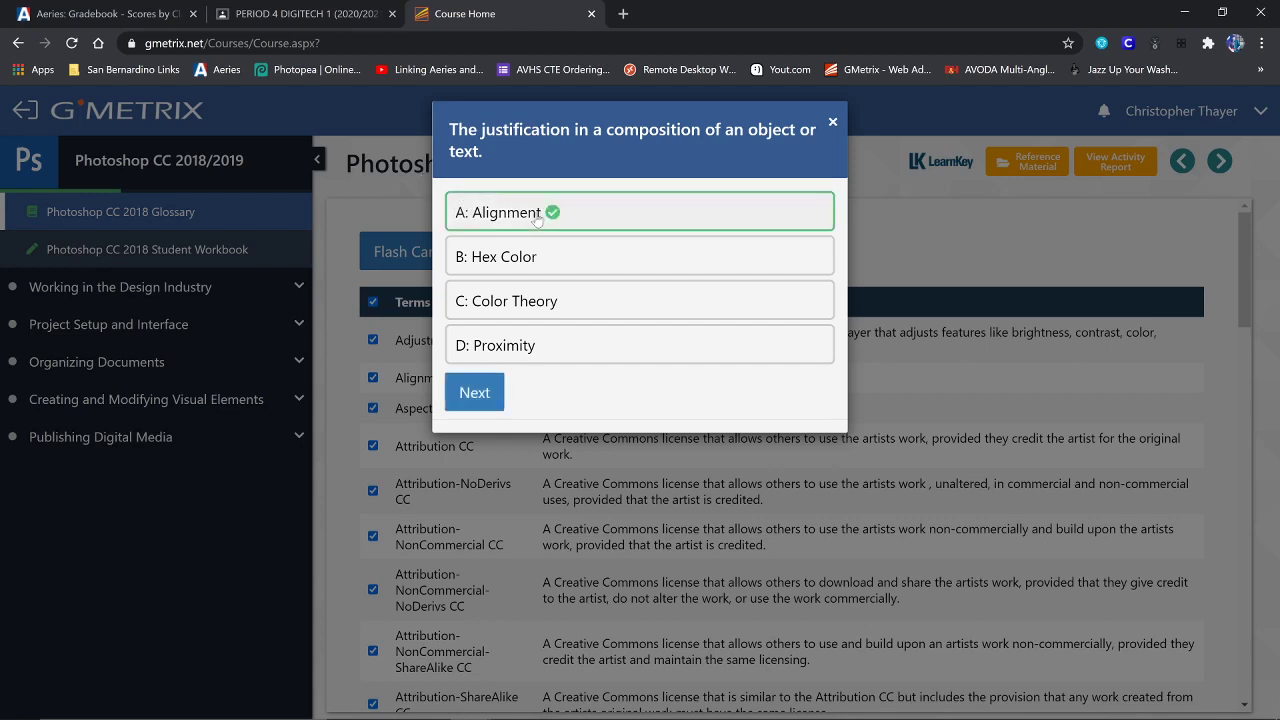
{"action": "left_click", "coordinate": [474, 390]}
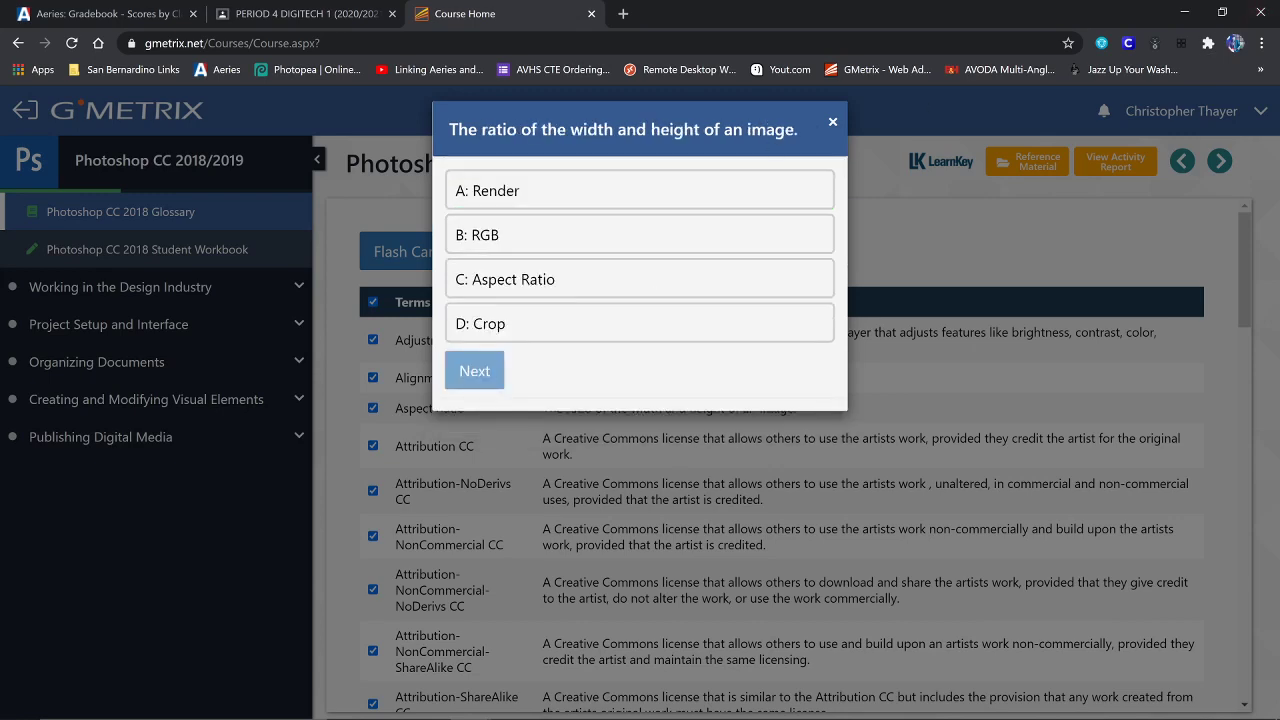
Step: Close the quiz without answering, returning to the Photoshop CC 2018 Glossary list
{"action": "left_click", "coordinate": [832, 122]}
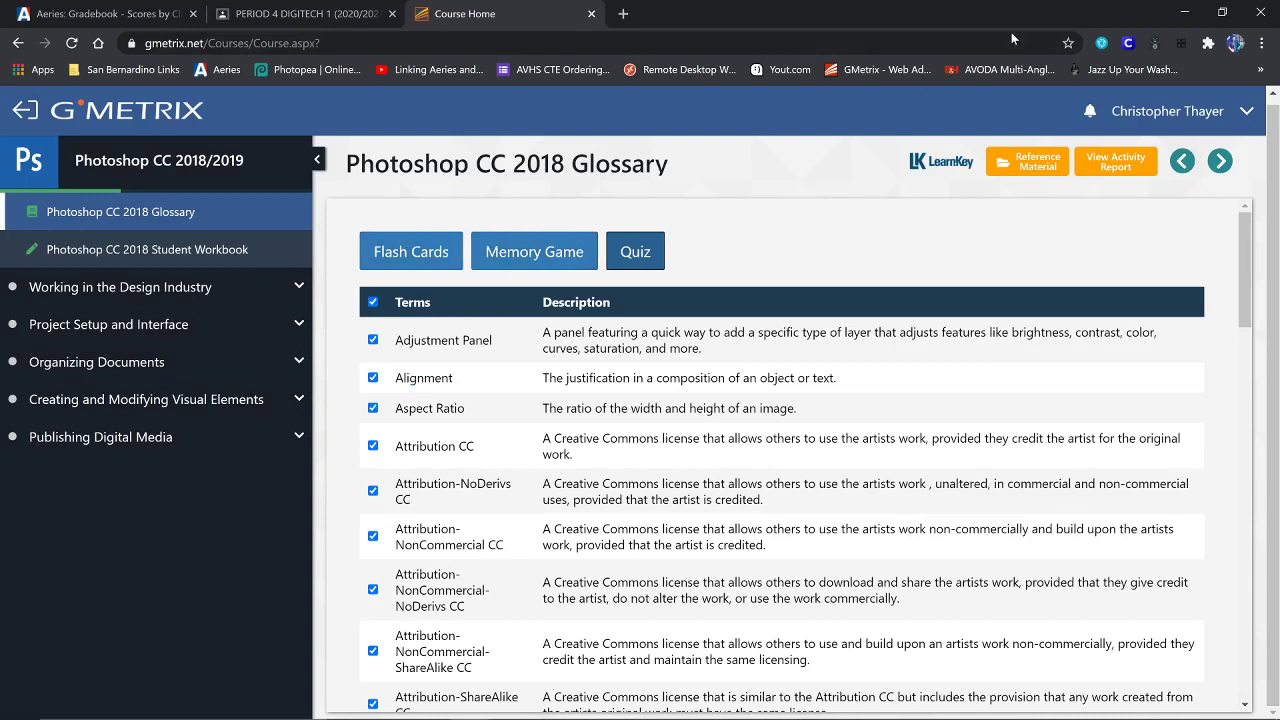
{"action": "mouse_move", "coordinate": [1184, 12]}
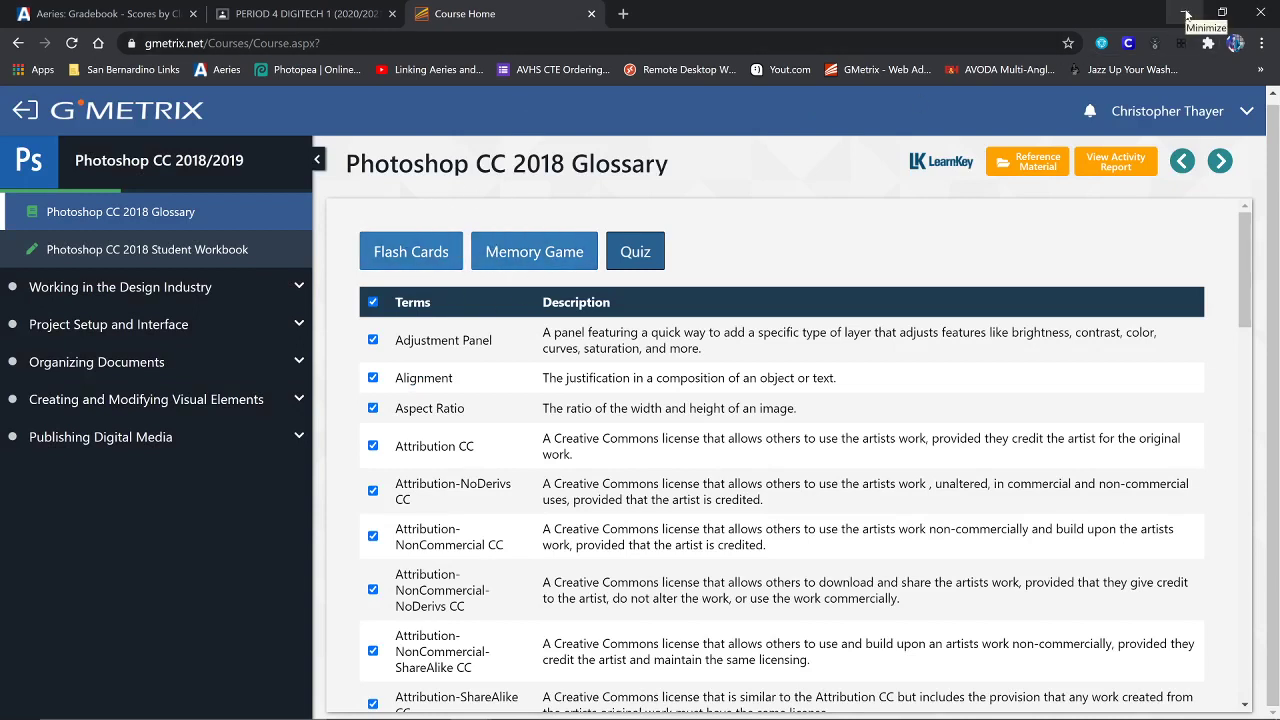